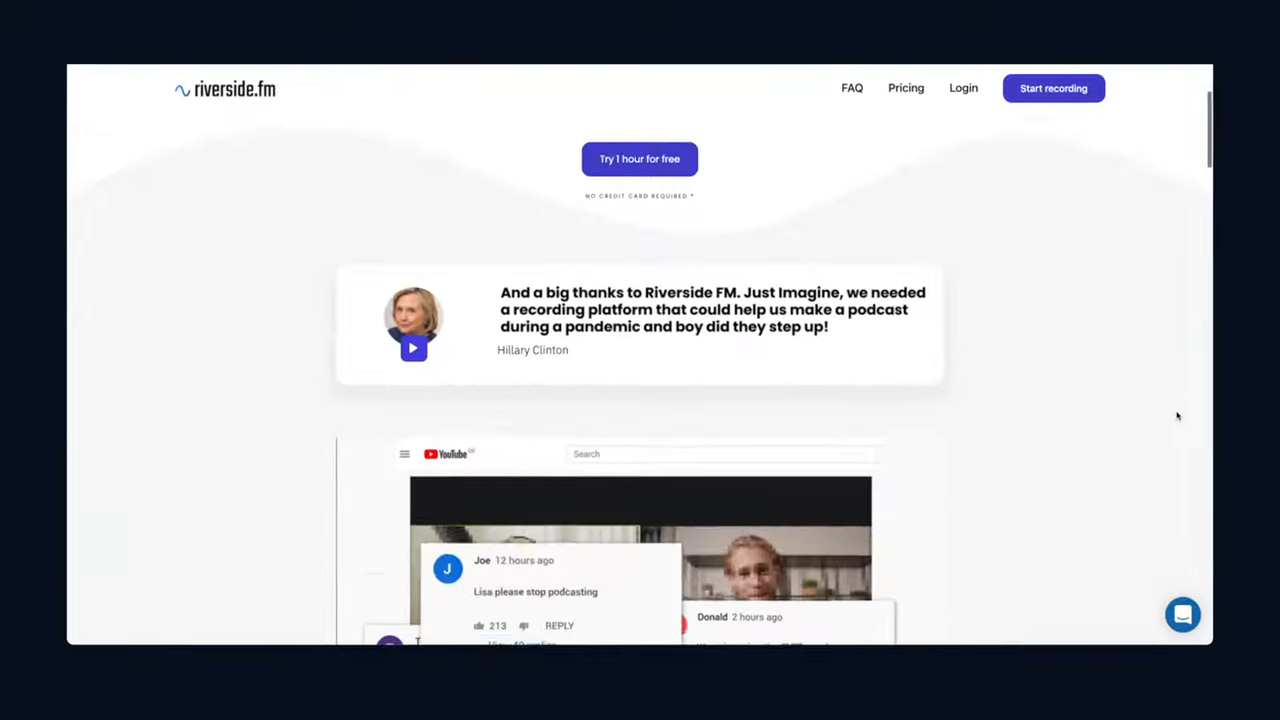
scroll(down, 3)
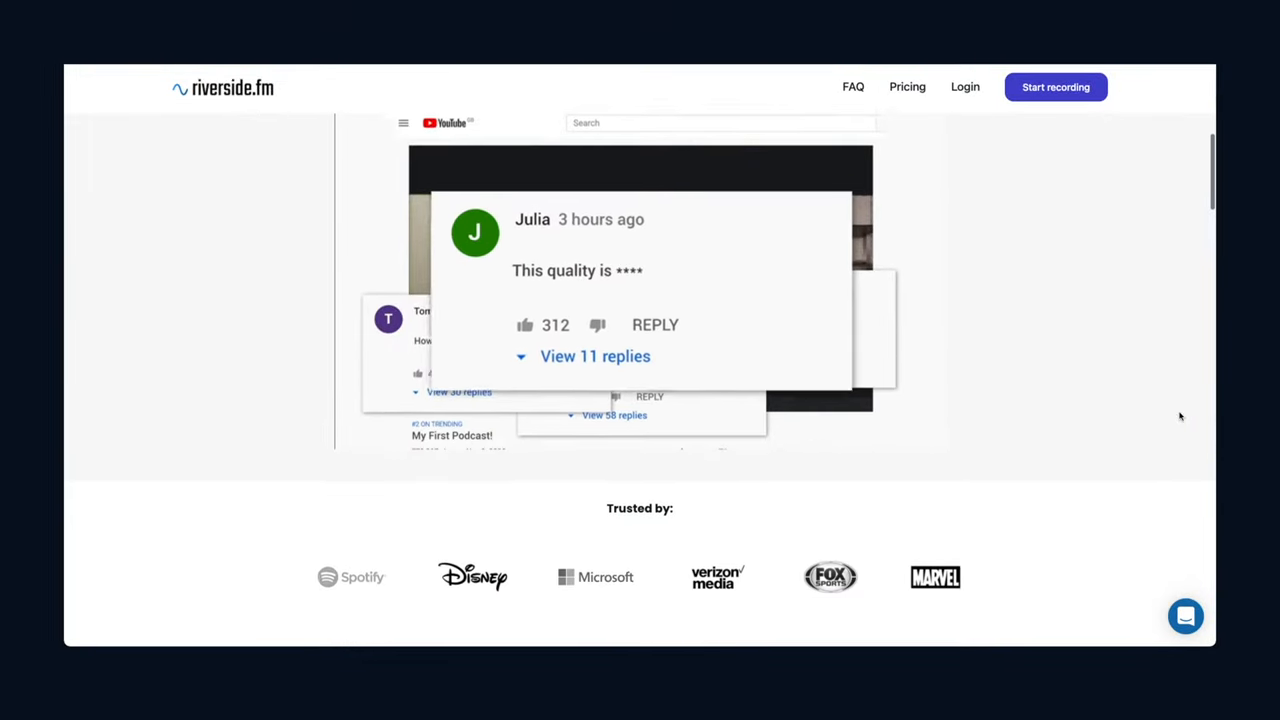
scroll(down, 3)
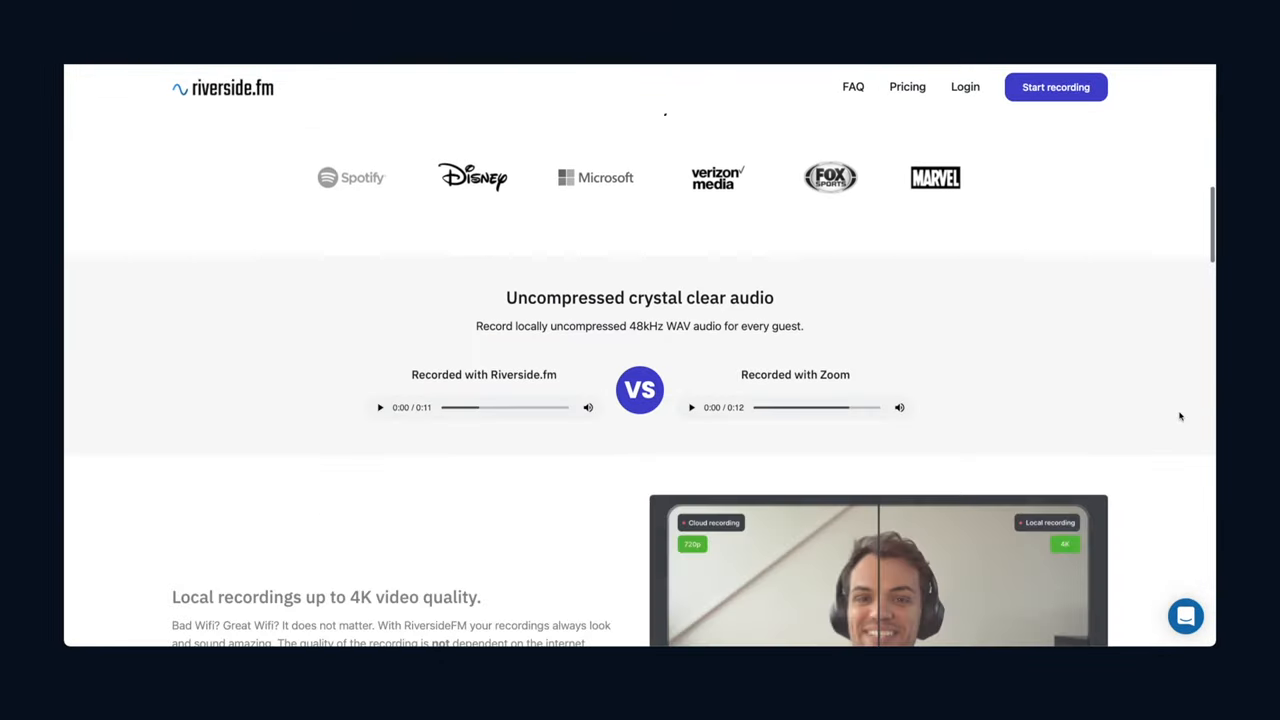
scroll(down, 3)
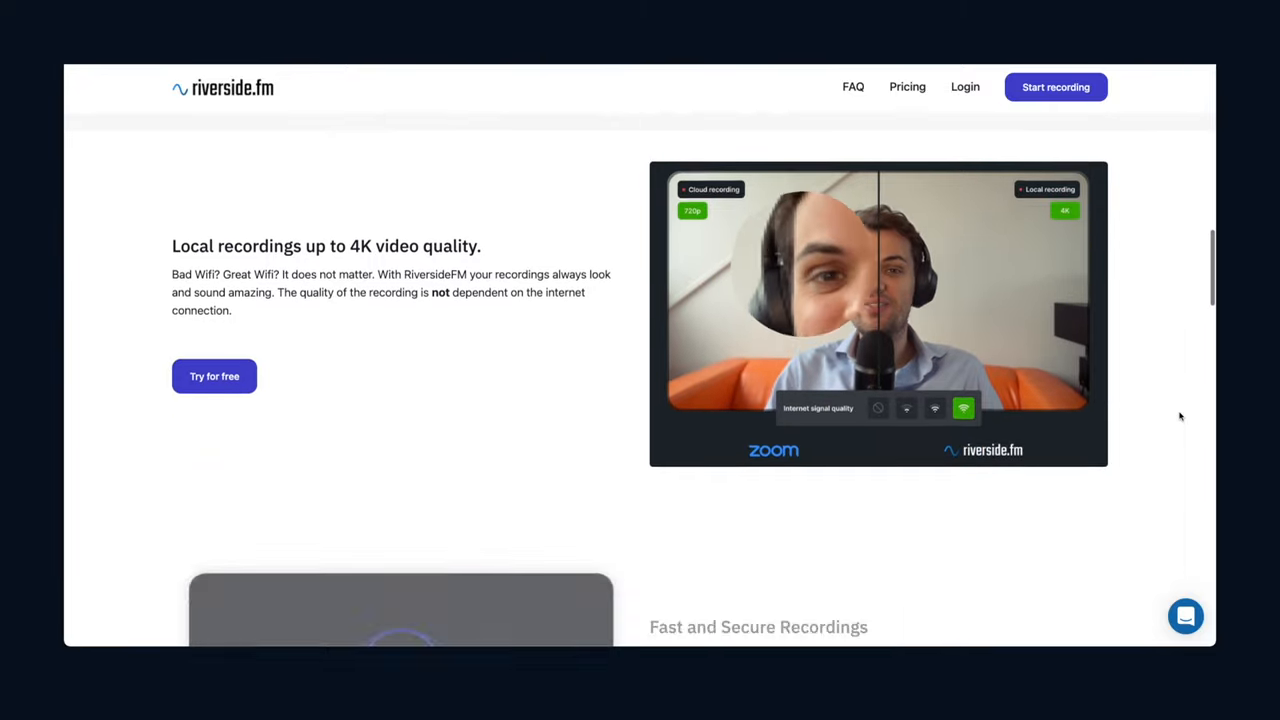
scroll(down, 3)
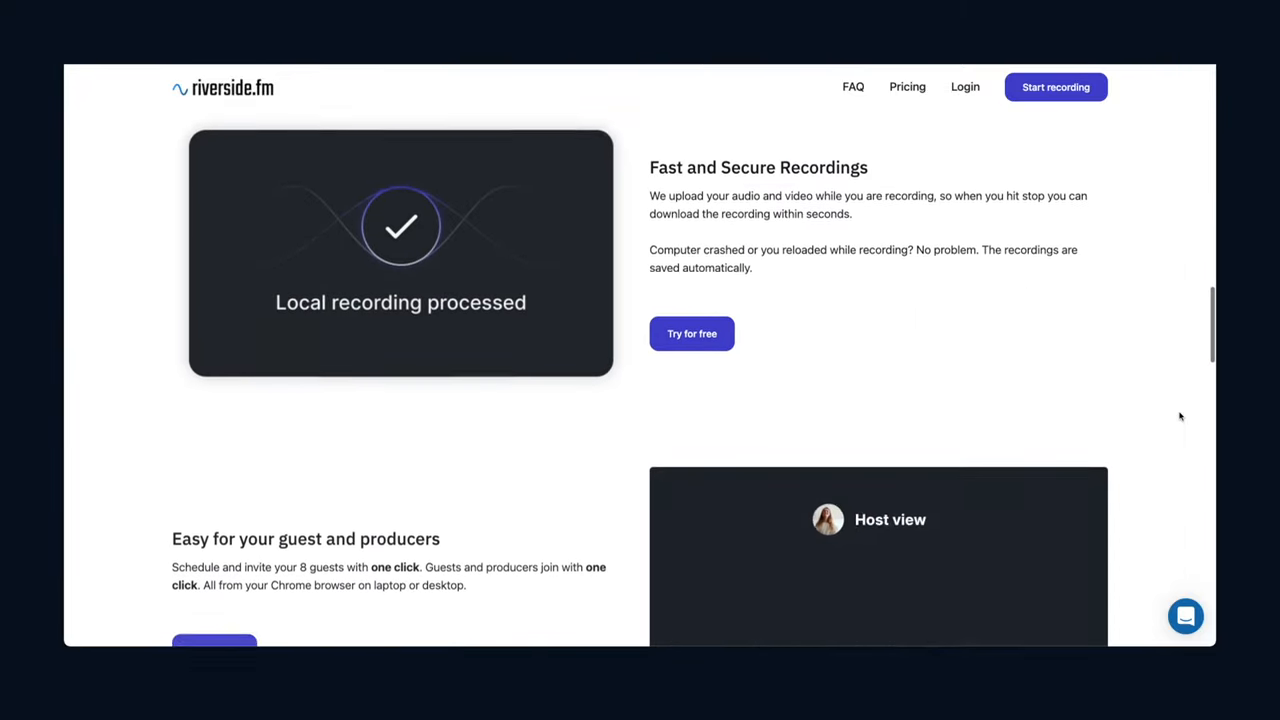
scroll(down, 3)
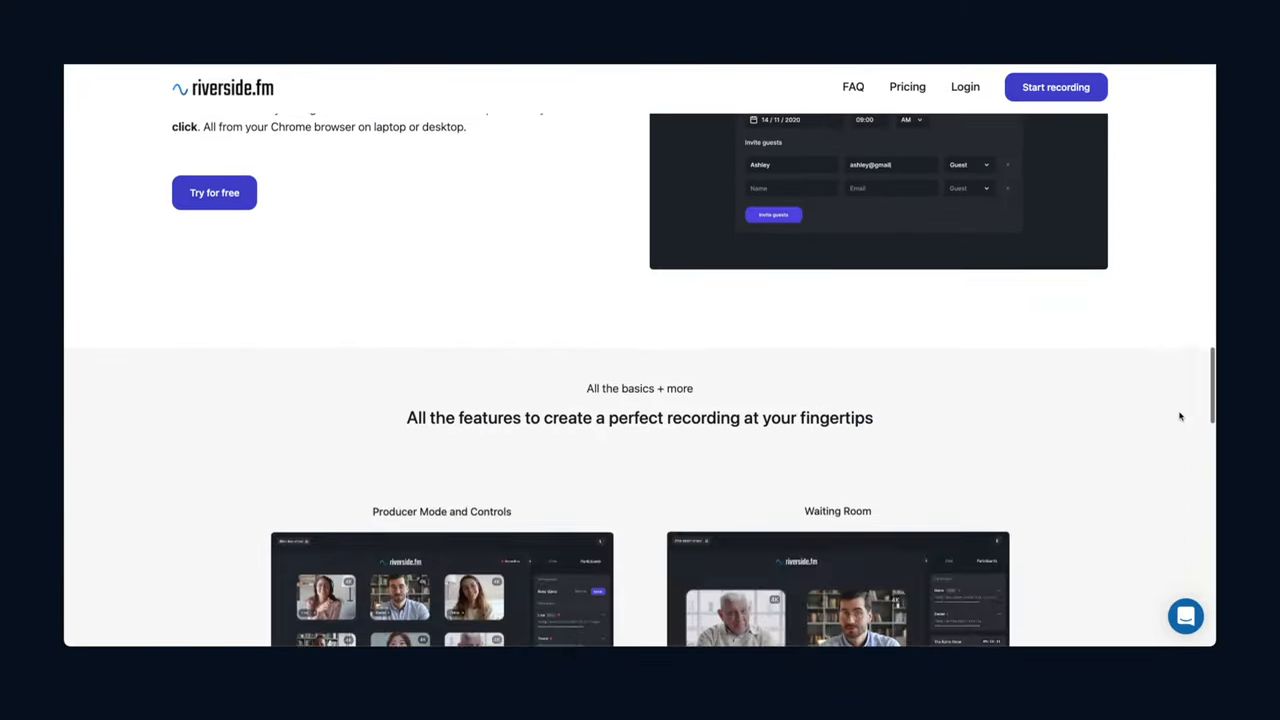
scroll(down, 3)
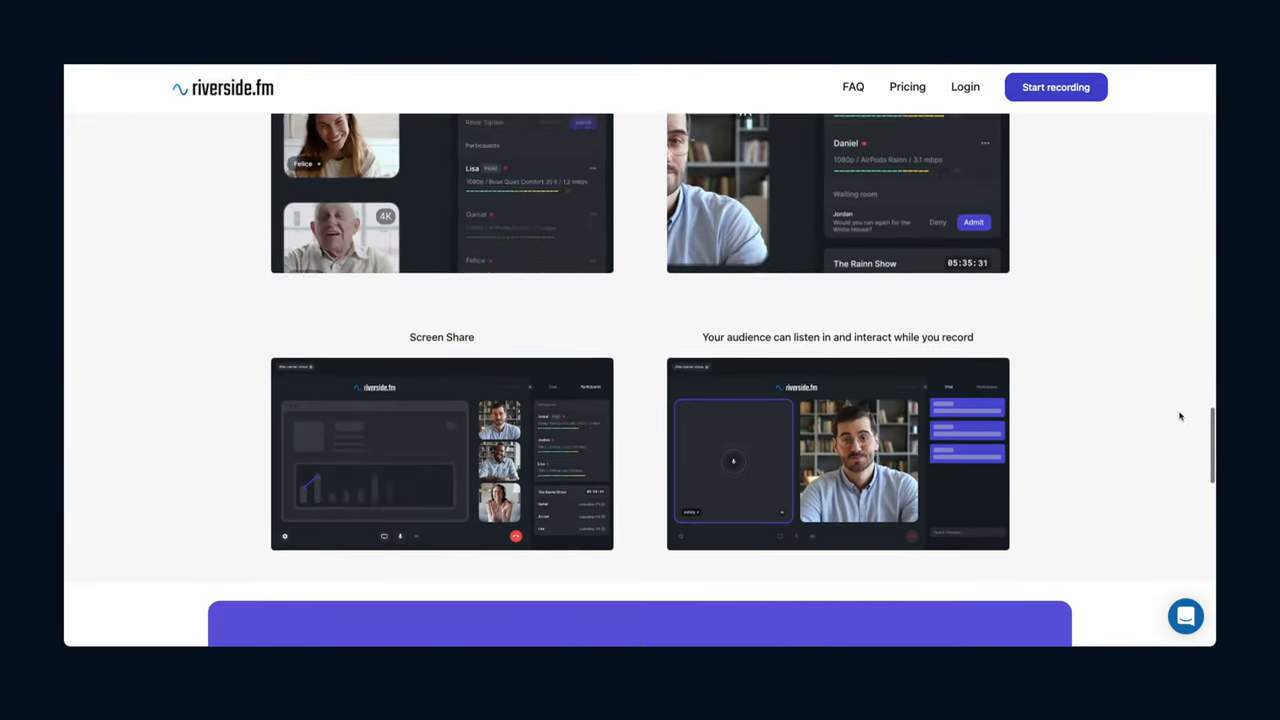
scroll(down, 3)
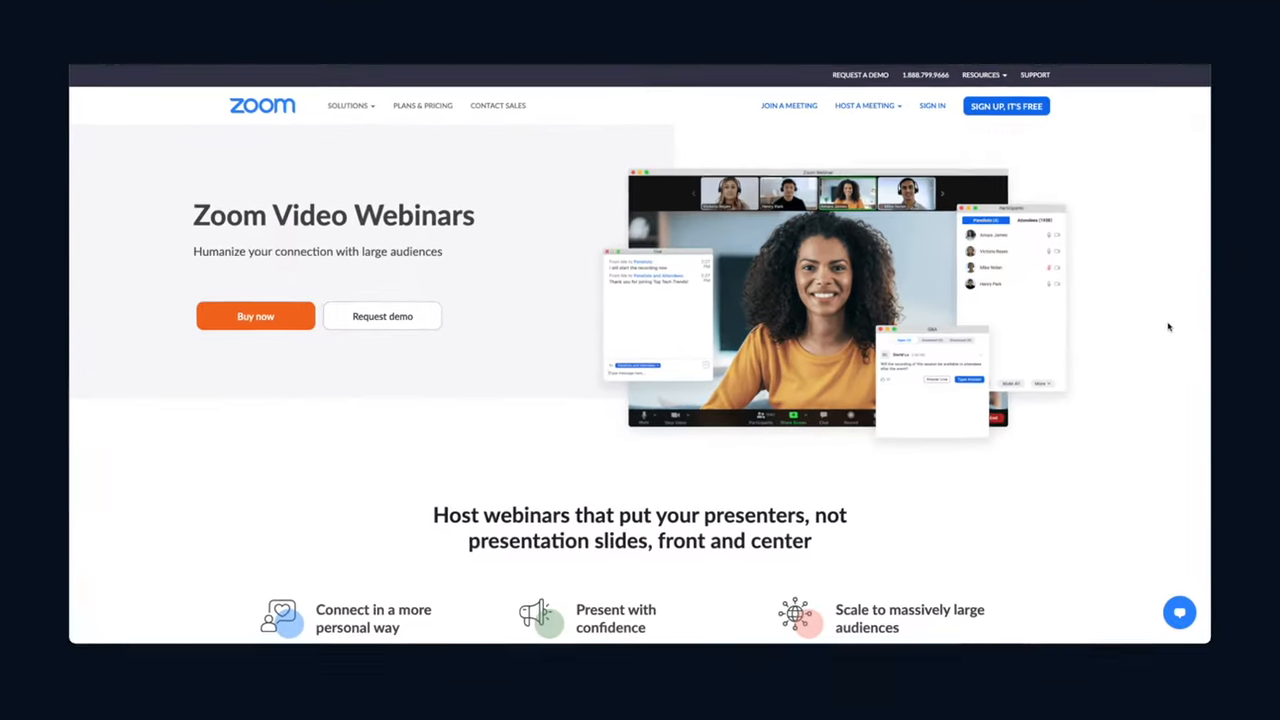
scroll(down, 3)
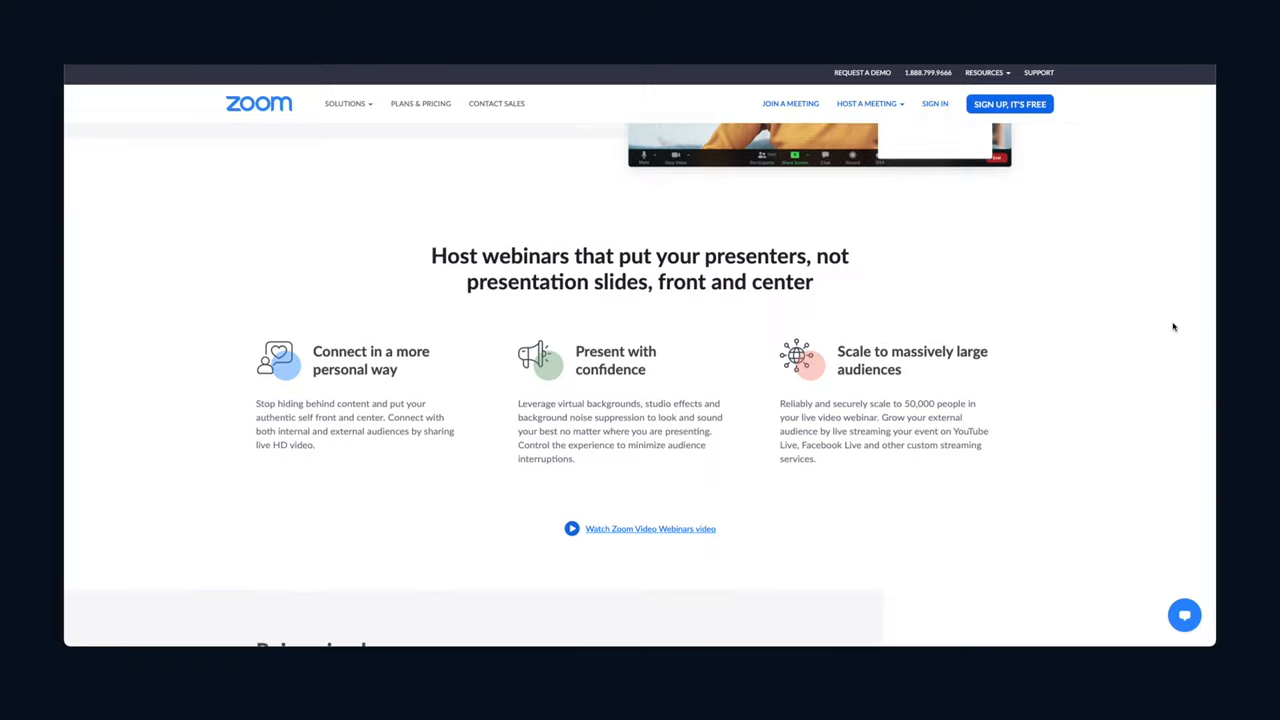
scroll(down, 3)
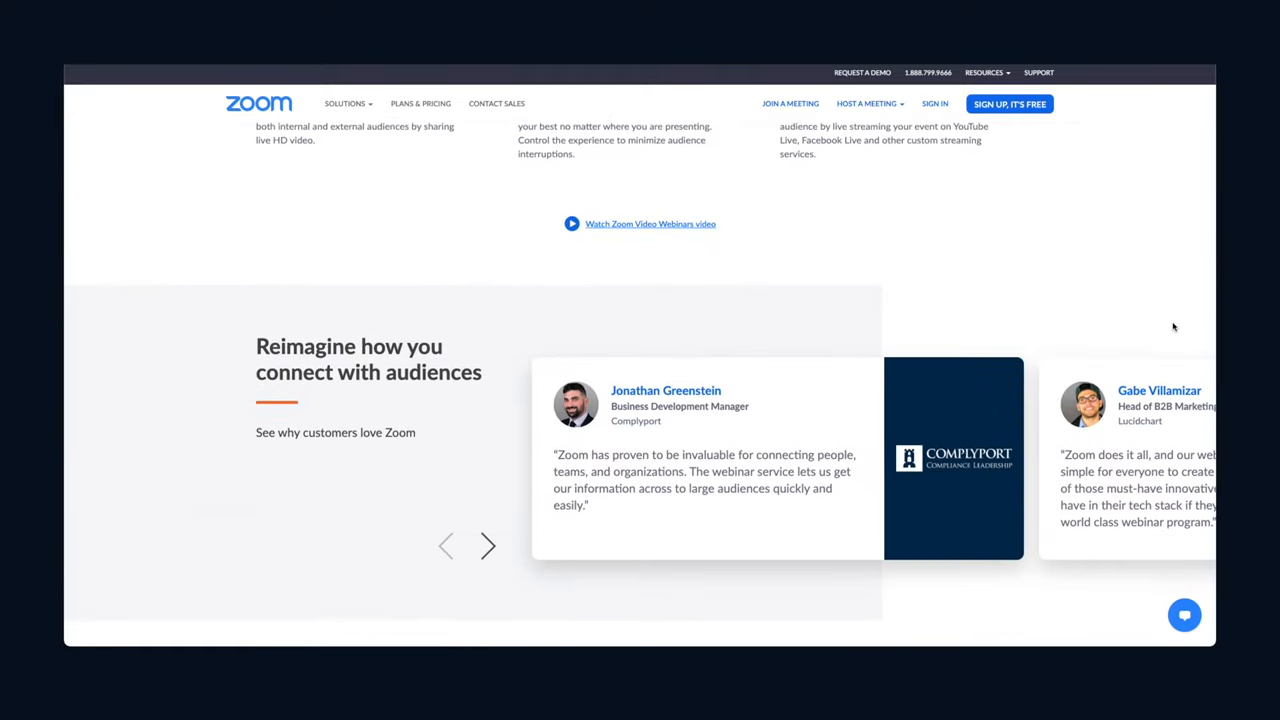
scroll(down, 3)
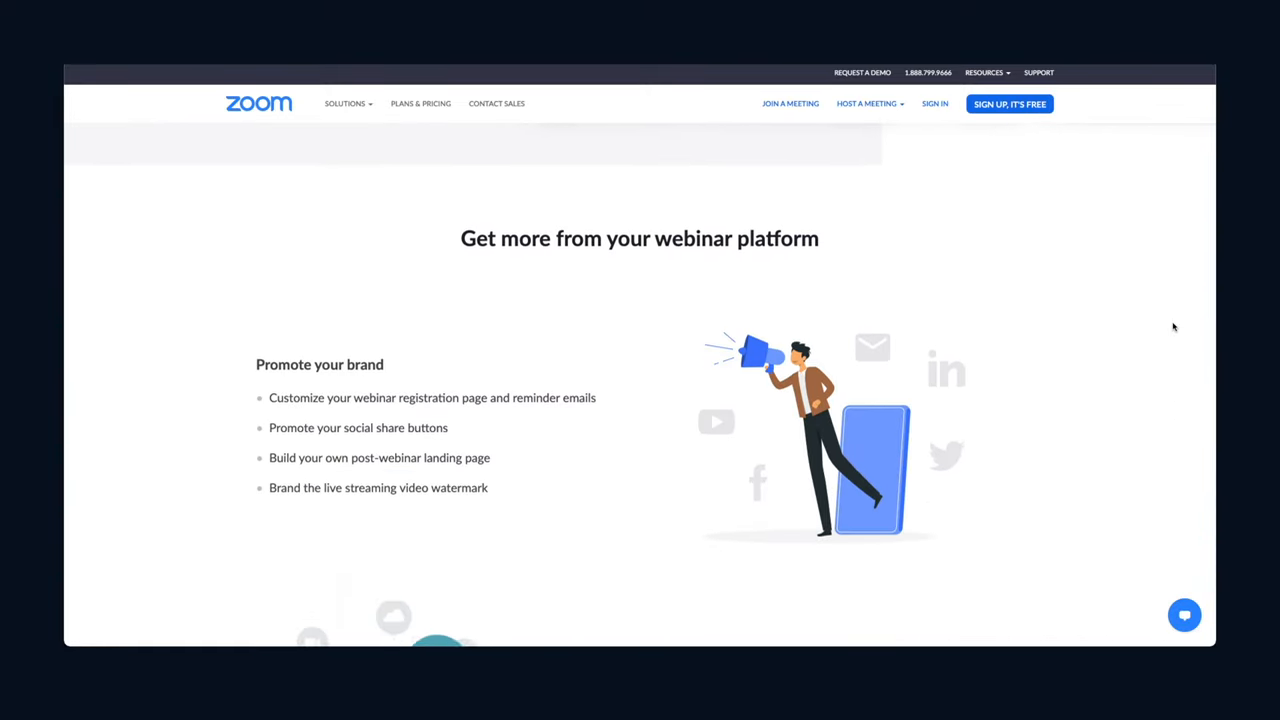
scroll(down, 3)
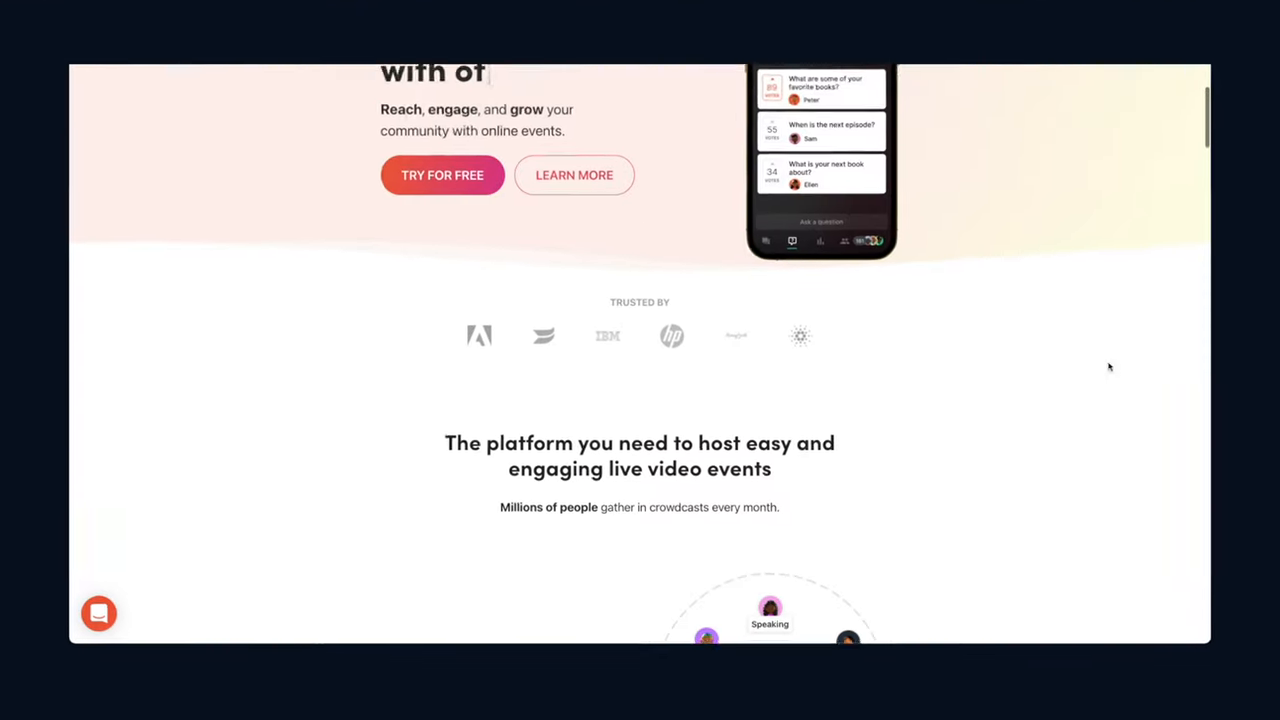
scroll(down, 3)
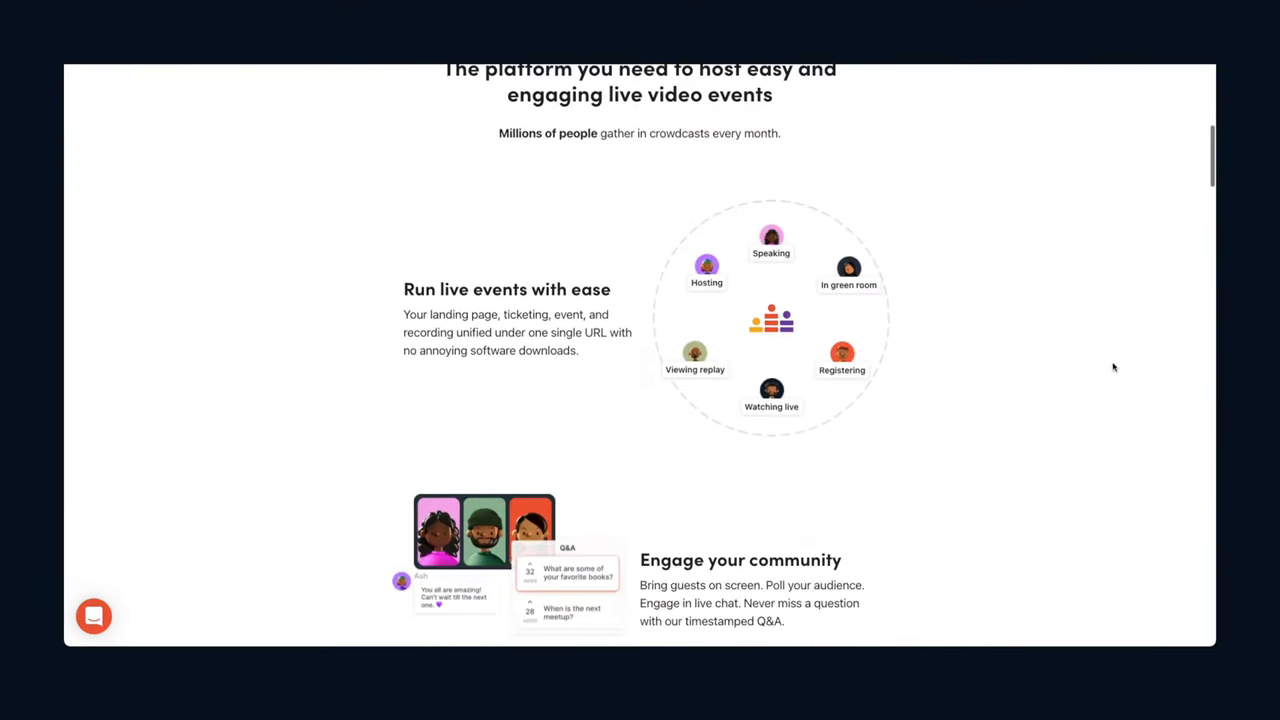
scroll(down, 3)
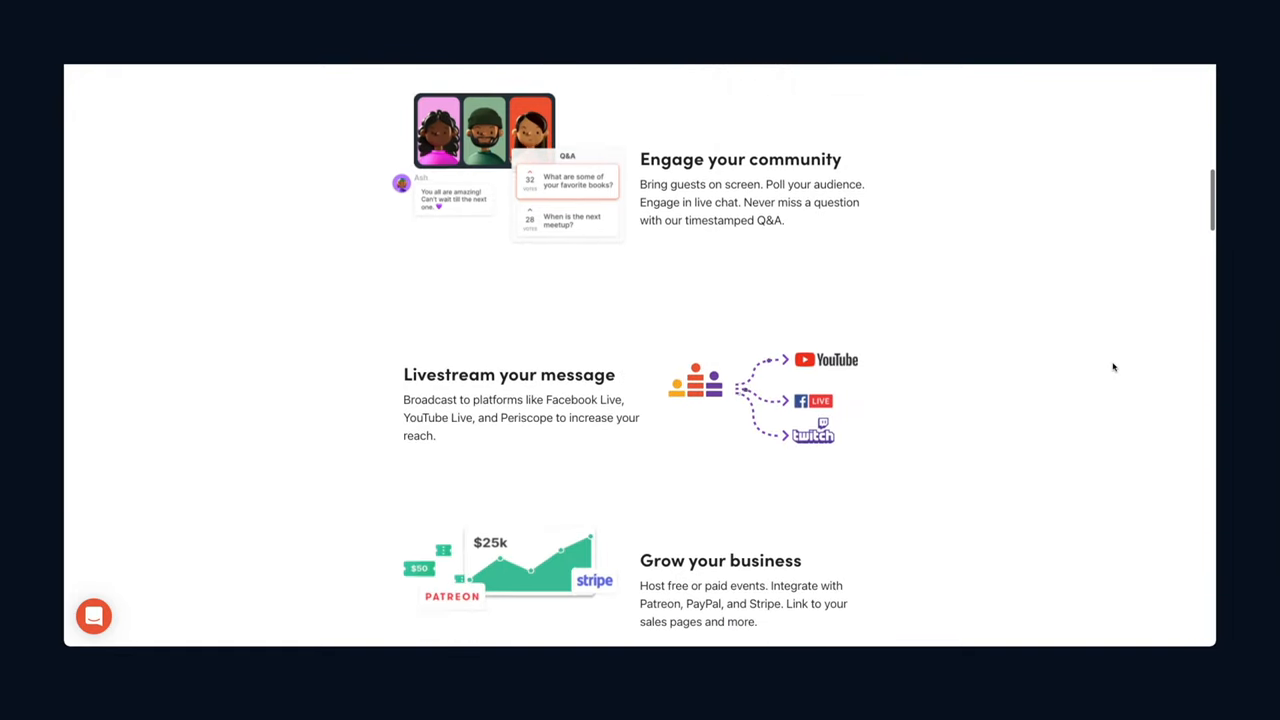
scroll(down, 3)
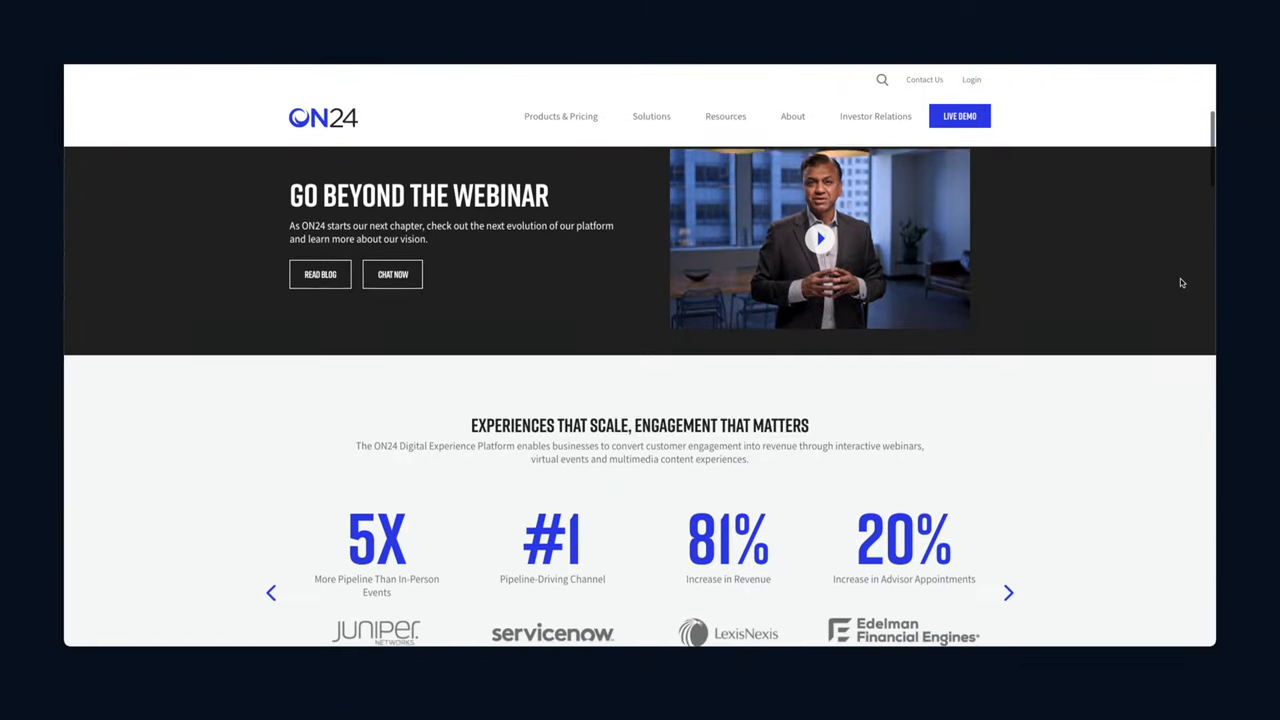
scroll(down, 3)
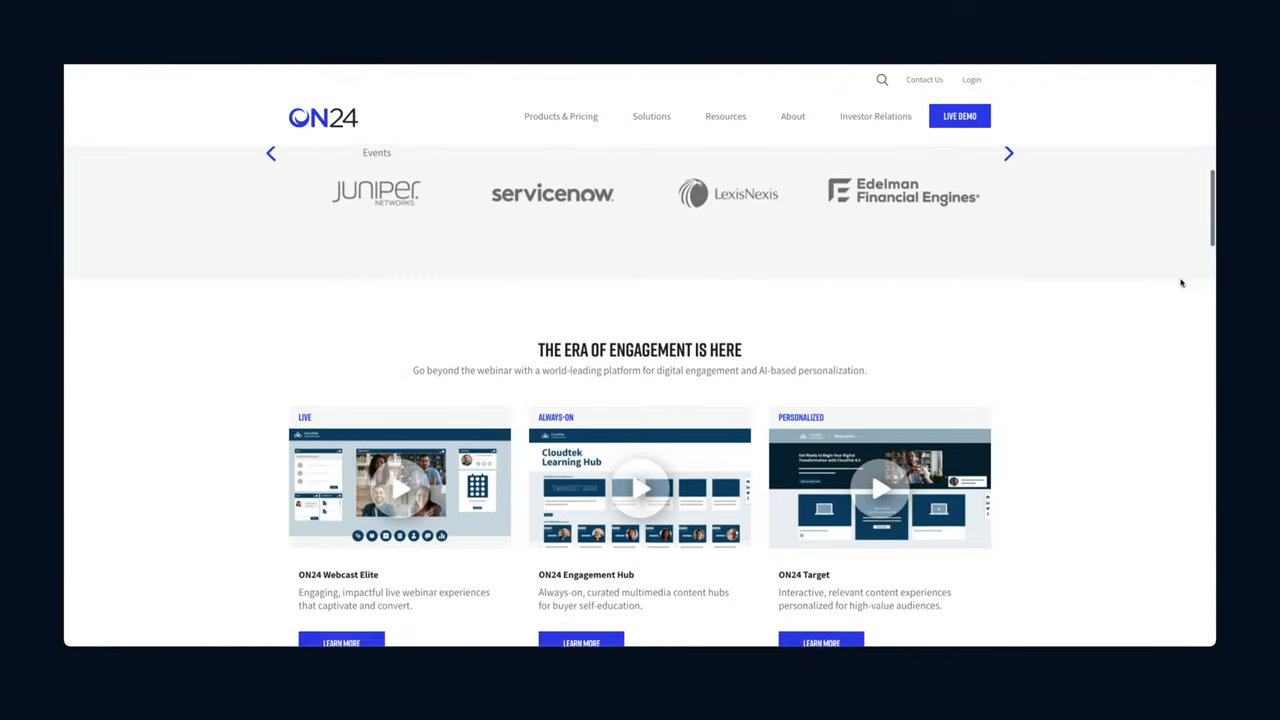
scroll(down, 3)
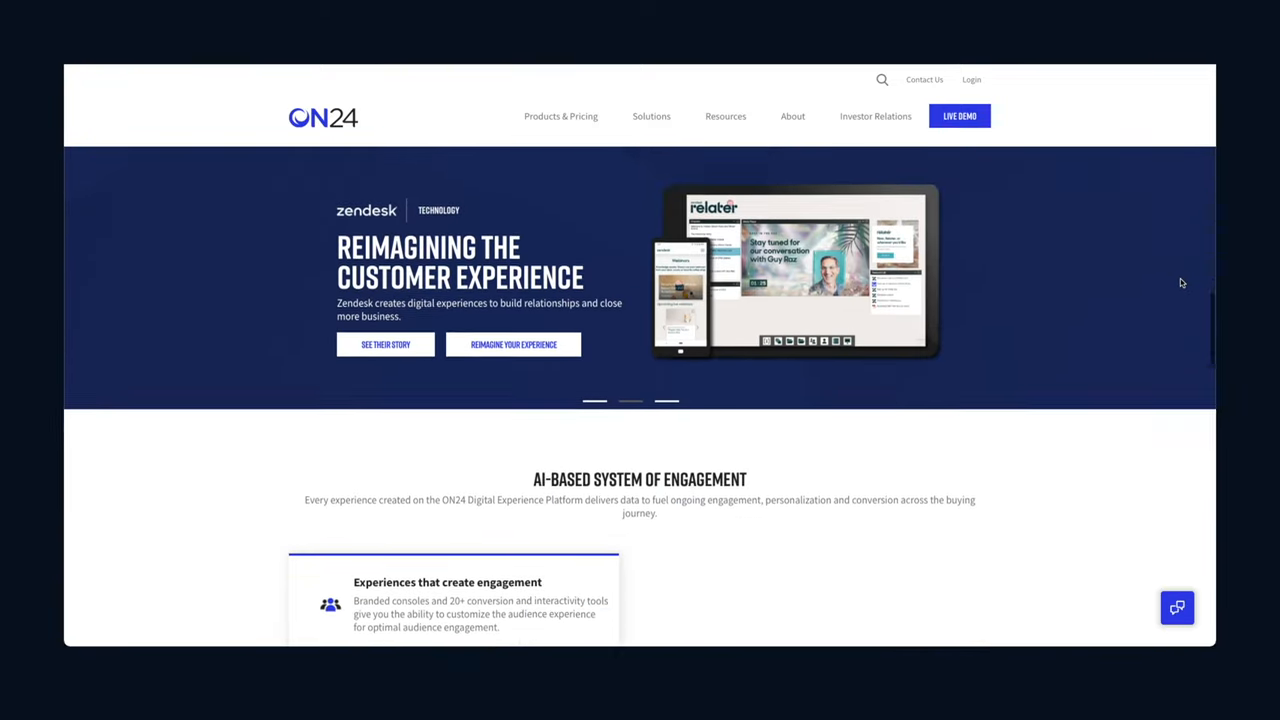
scroll(down, 3)
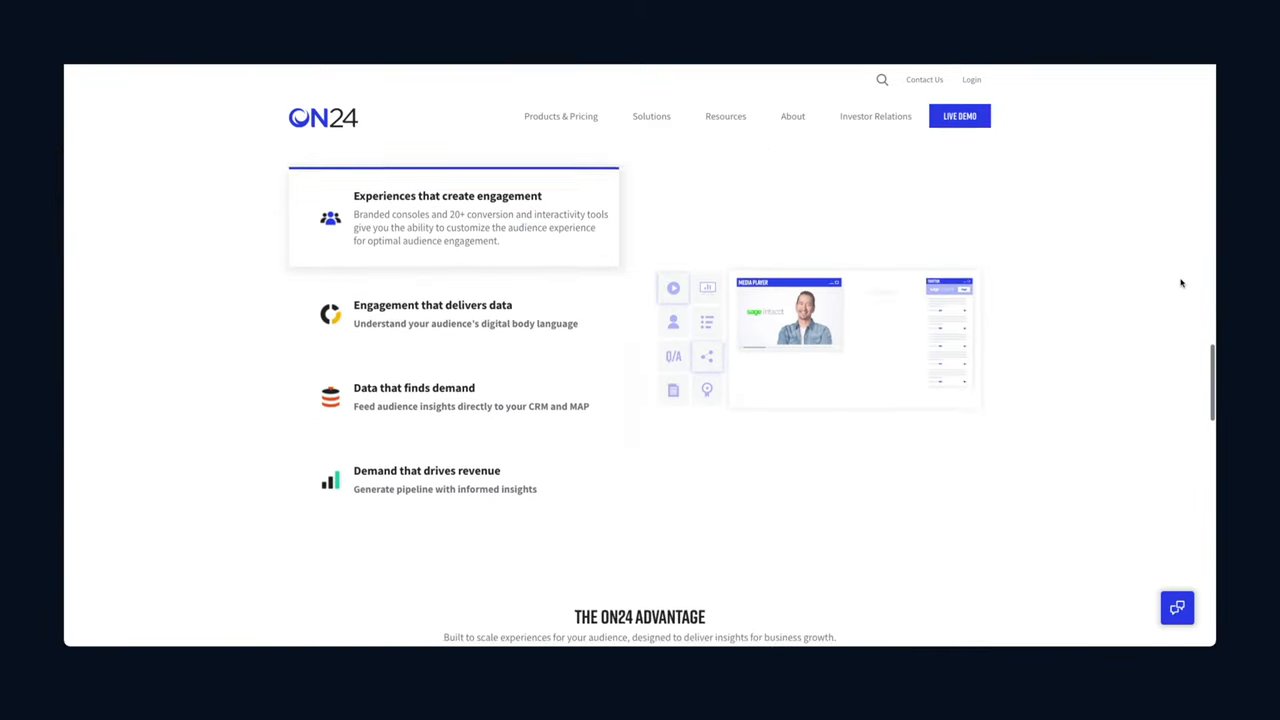
scroll(down, 3)
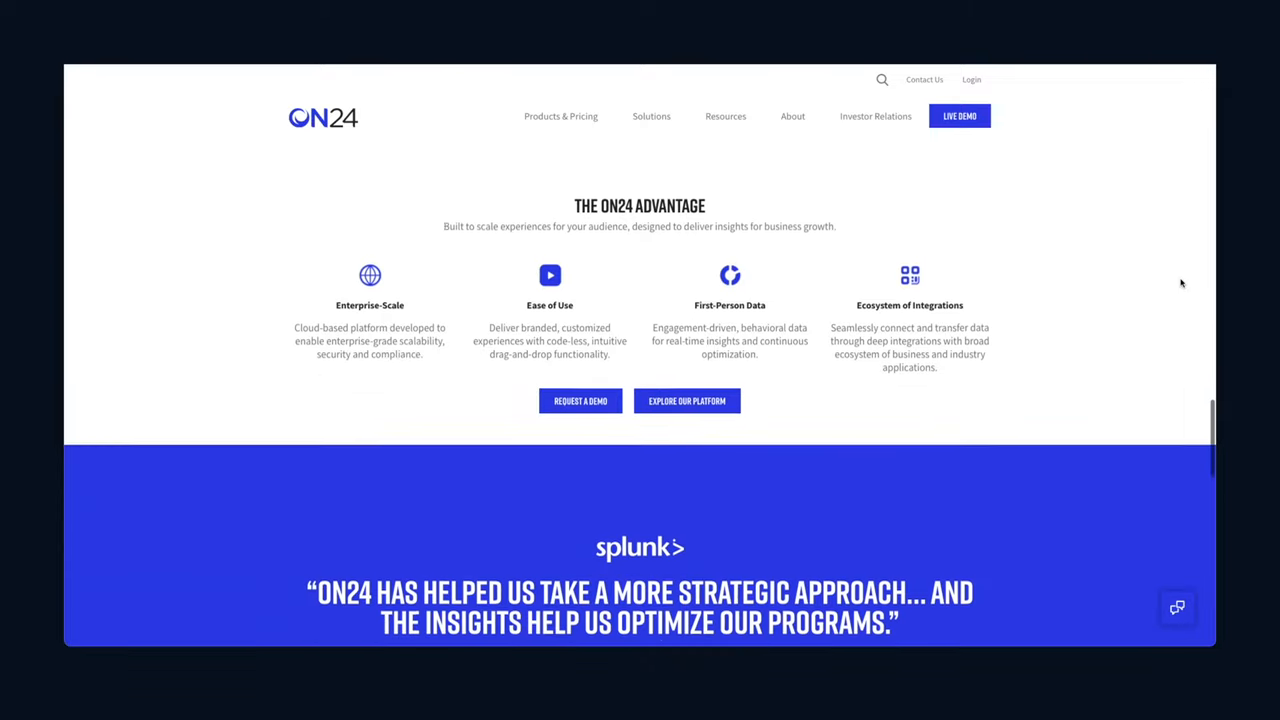